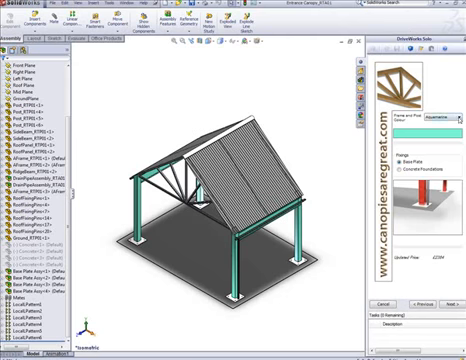
# Preview the quote document and canopy drawing, then launch Create Models from the DriveWorks Solo pane
pyautogui.click(430, 118)
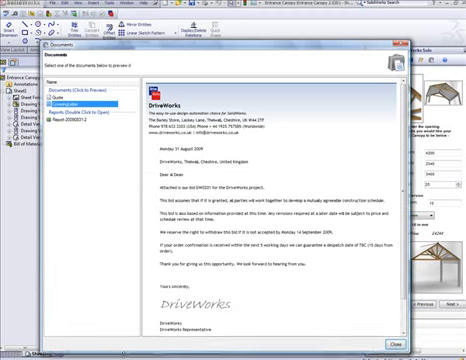
pyautogui.click(76, 104)
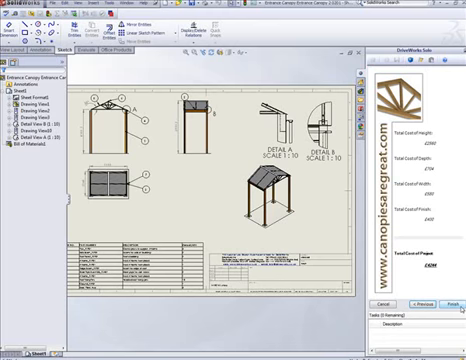
pyautogui.click(450, 304)
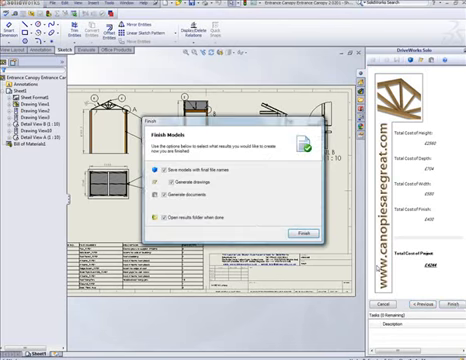